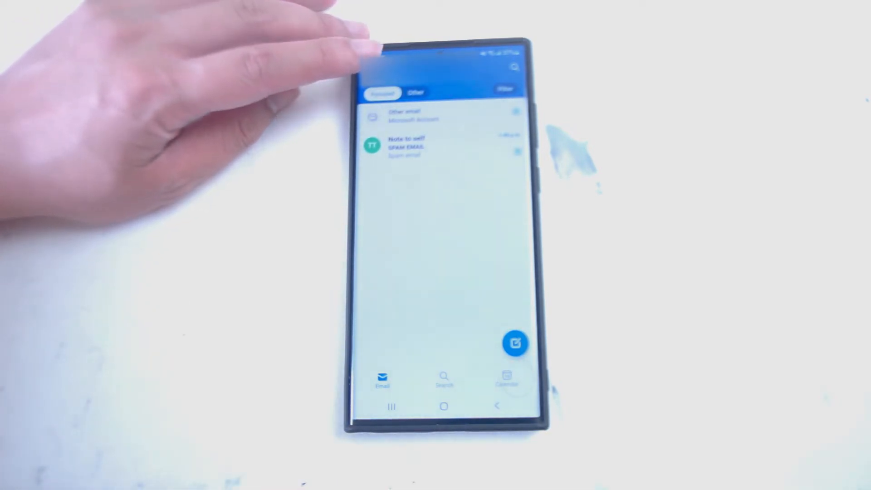
Reach Outlook's new-email notification sound picker from the inbox via profile Settings.
click(372, 66)
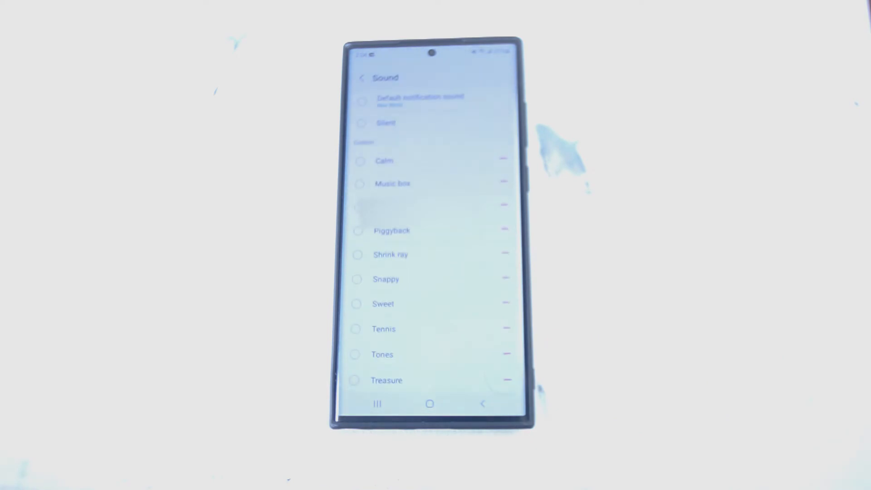
Scroll the Sound list to reveal tones such as Nebula, Pulse Beam and Signal.
scroll(up, 3)
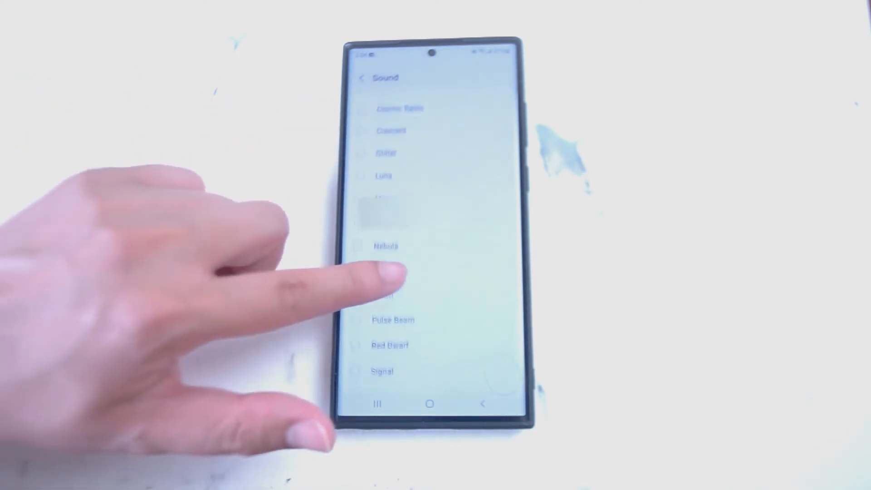